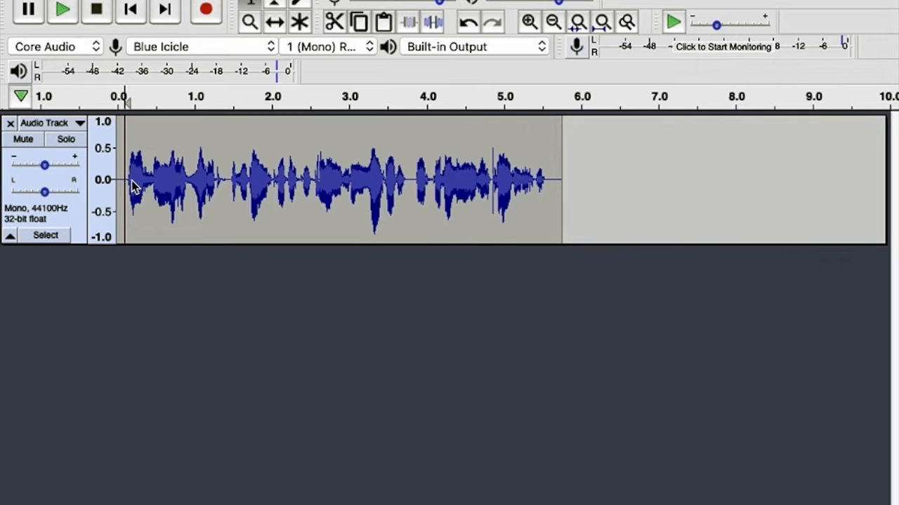
# Play the 5.76 s voice recording, then confirm Change Speed with multiplier left at 1.000.
pyautogui.click(117, 179)
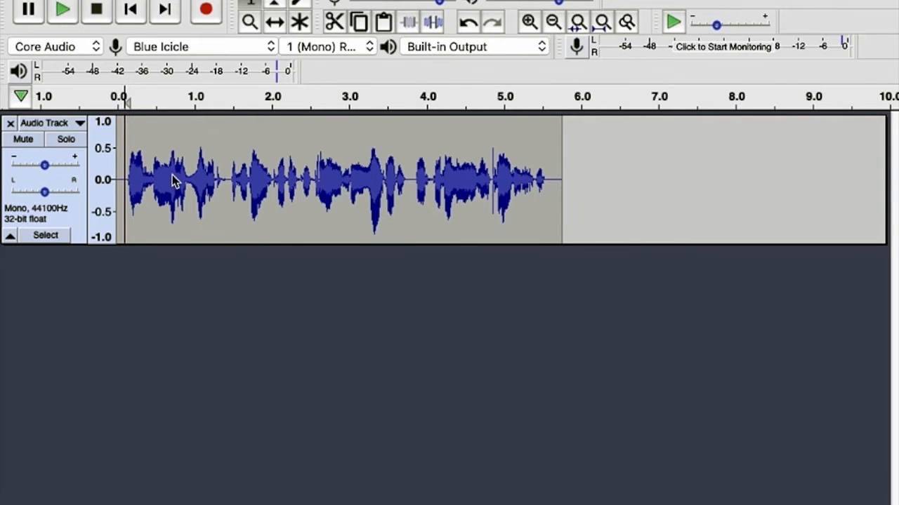
pyautogui.click(62, 11)
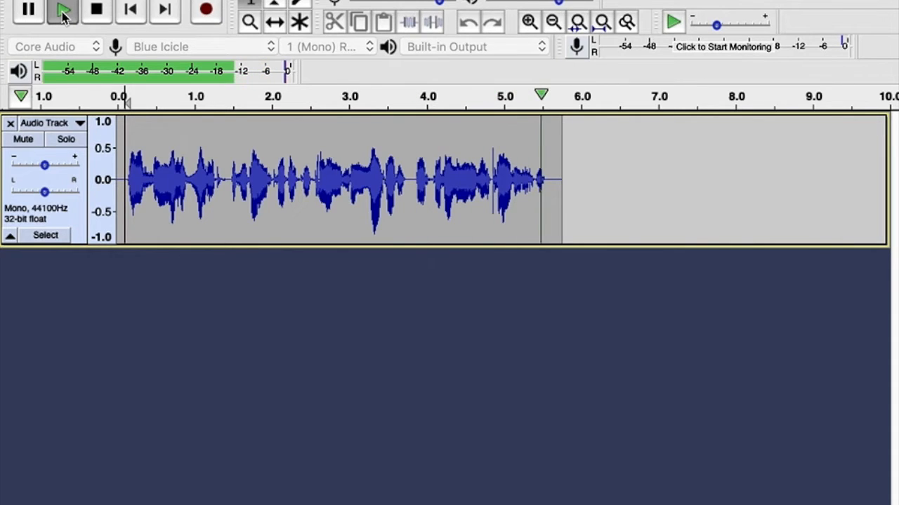
pyautogui.click(63, 10)
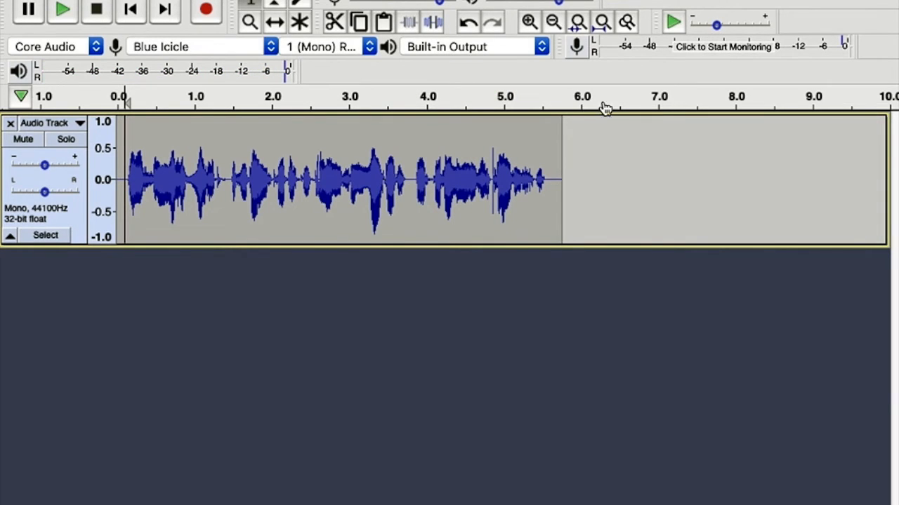
pyautogui.moveTo(580, 160)
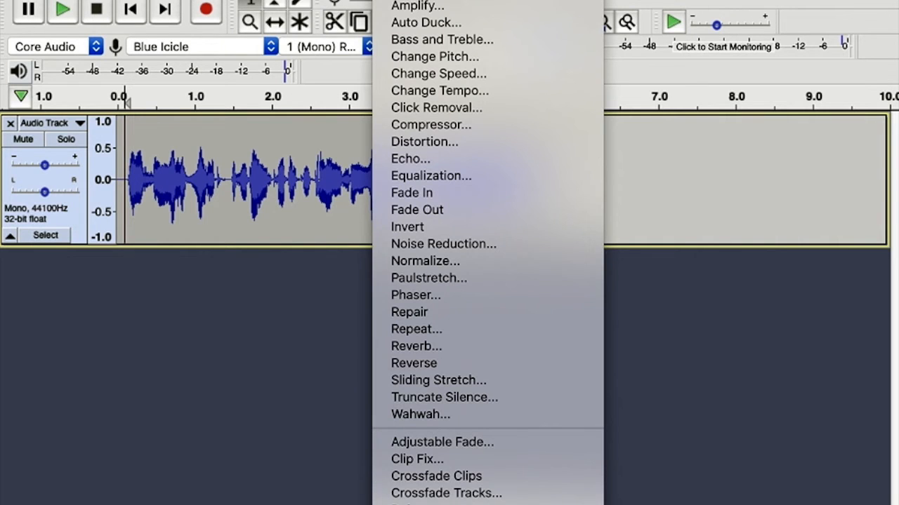
pyautogui.moveTo(442, 39)
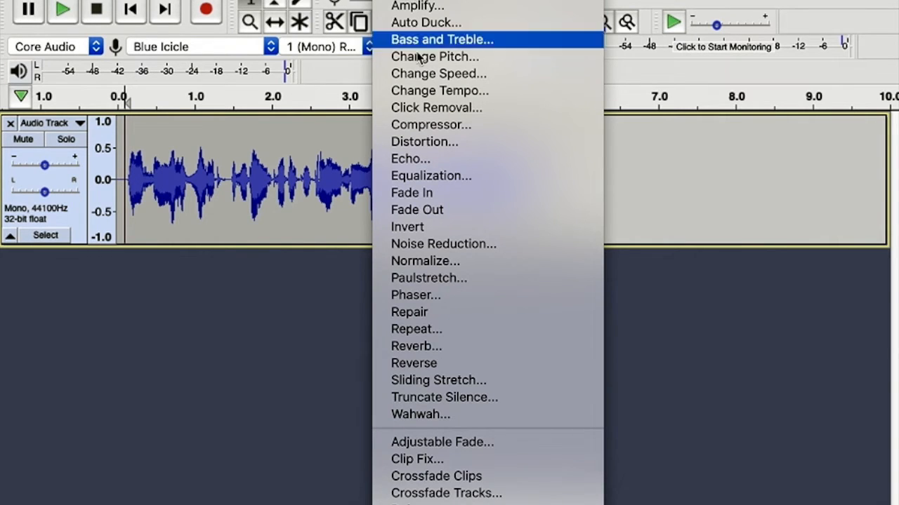
pyautogui.moveTo(434, 57)
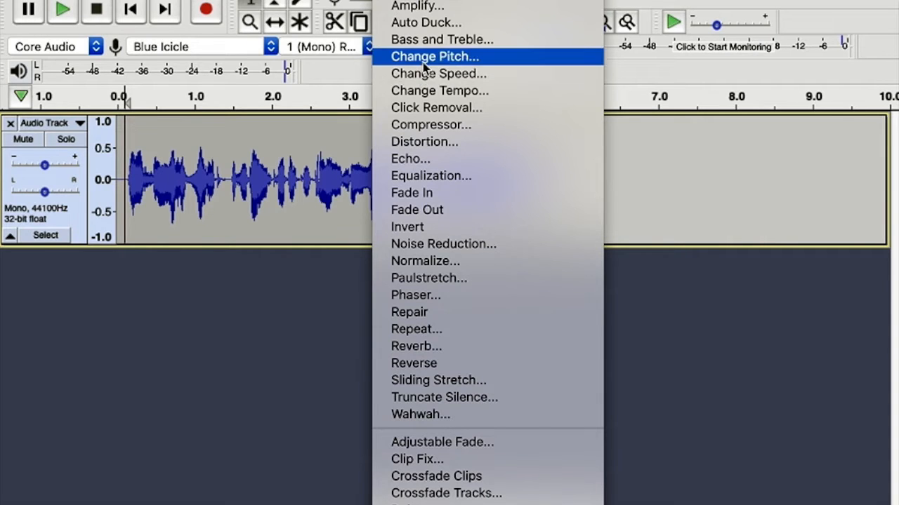
pyautogui.moveTo(438, 73)
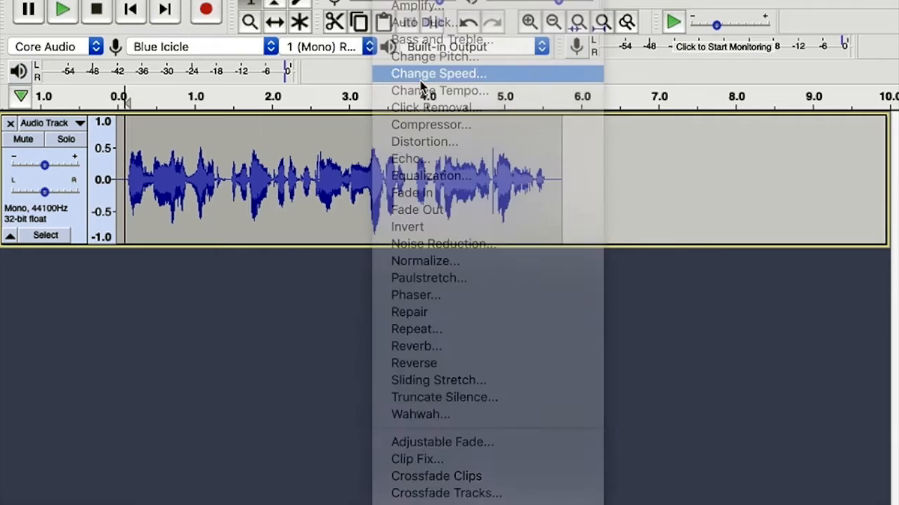
pyautogui.click(438, 73)
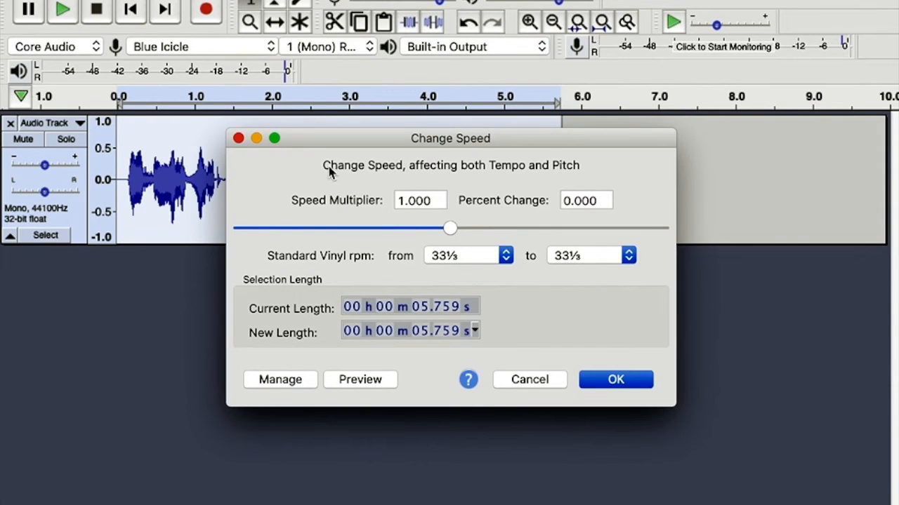
pyautogui.moveTo(394, 171)
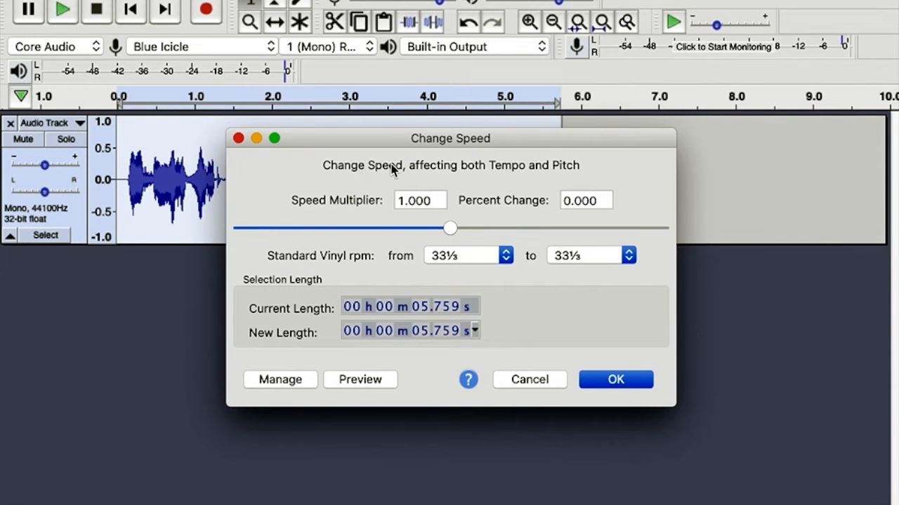
pyautogui.moveTo(536, 170)
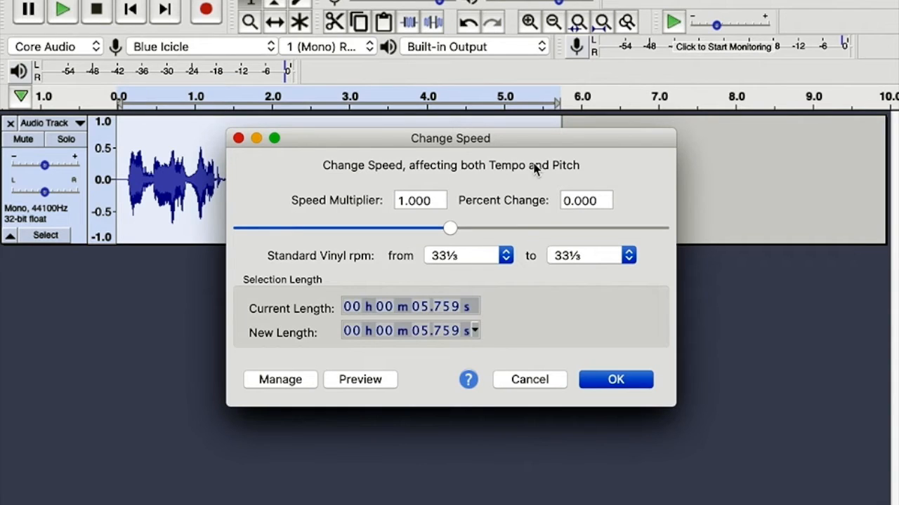
pyautogui.moveTo(608, 175)
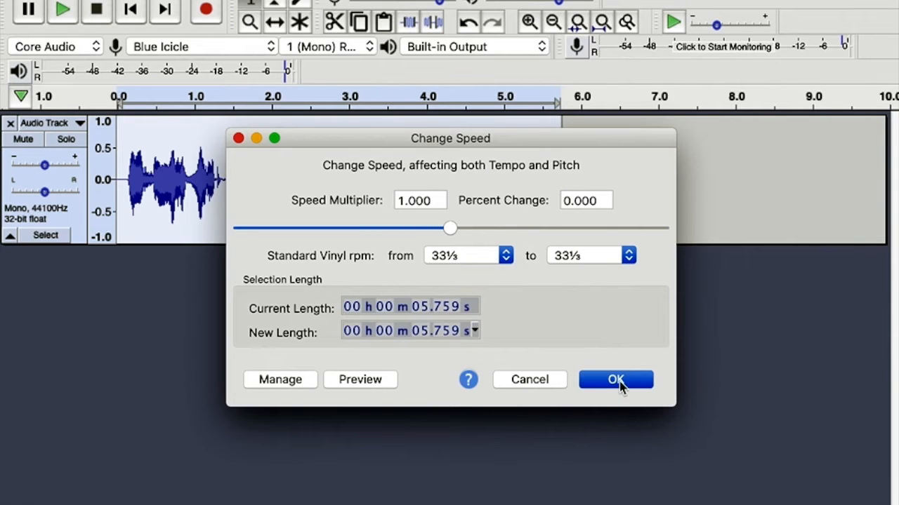
pyautogui.click(615, 379)
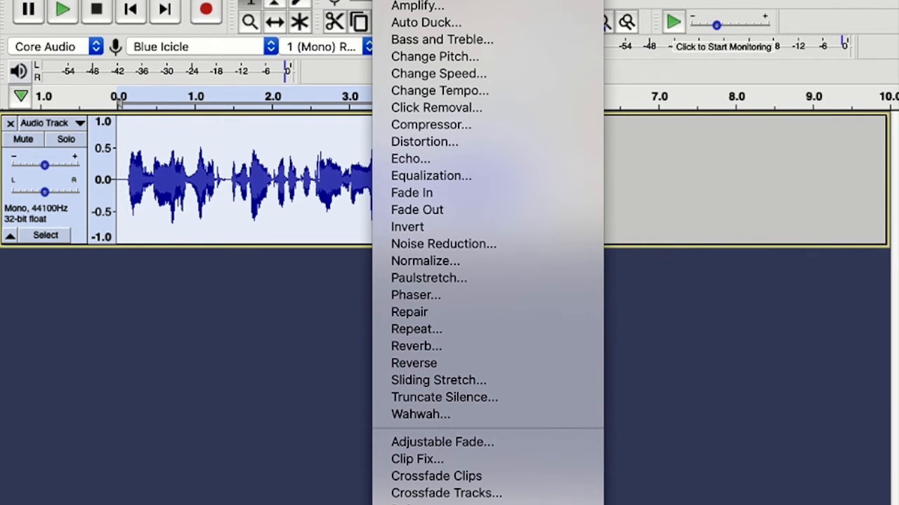
pyautogui.moveTo(439, 90)
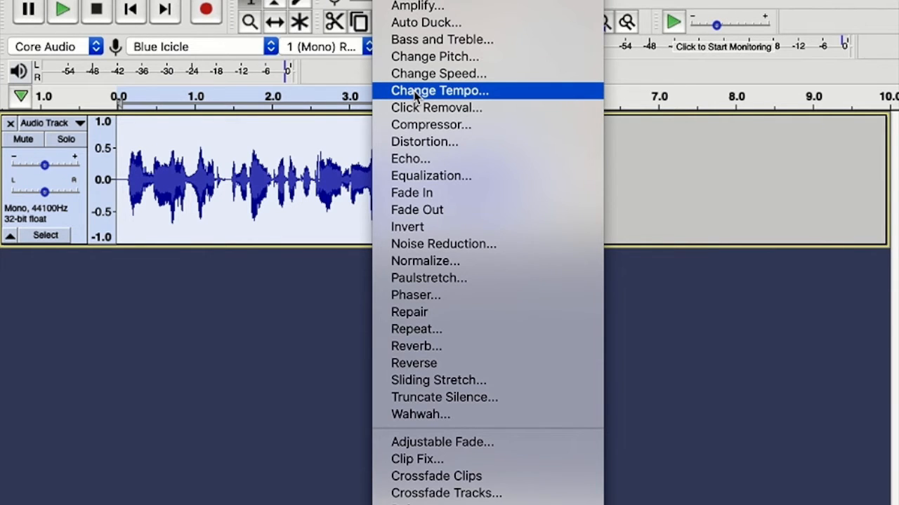
# Apply Change Tempo at about 10.3%, shortening the recording to roughly 5.2 seconds.
pyautogui.click(439, 90)
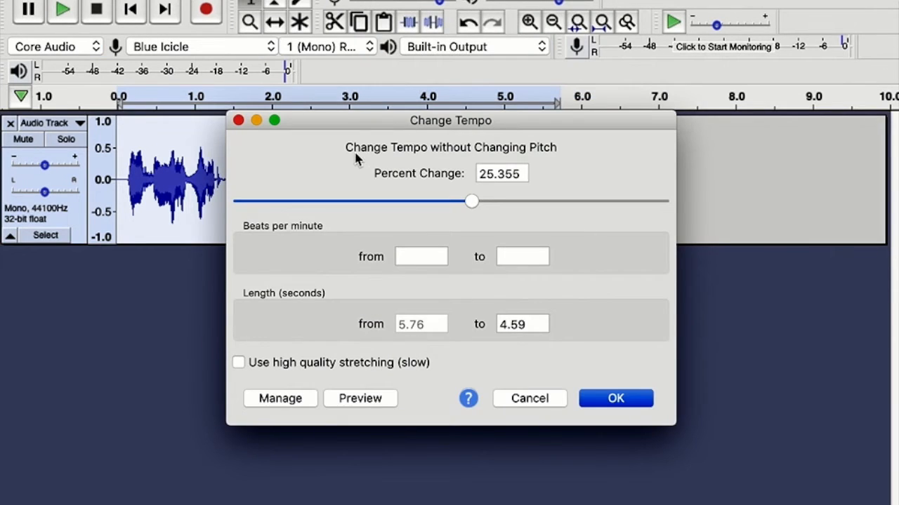
pyautogui.moveTo(421, 158)
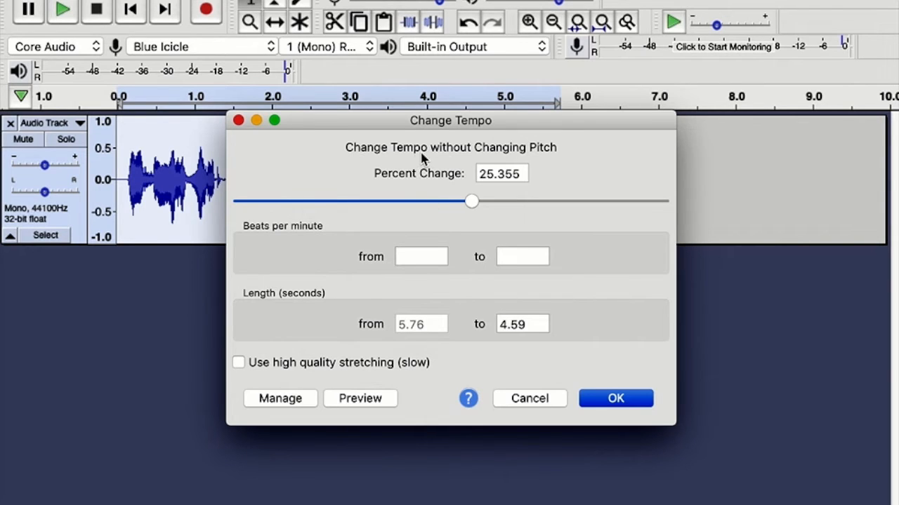
pyautogui.moveTo(544, 153)
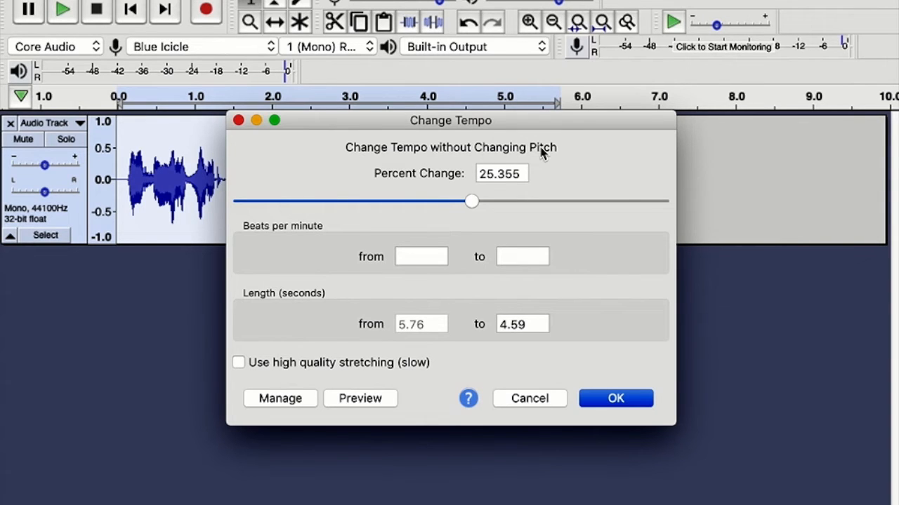
pyautogui.moveTo(477, 201)
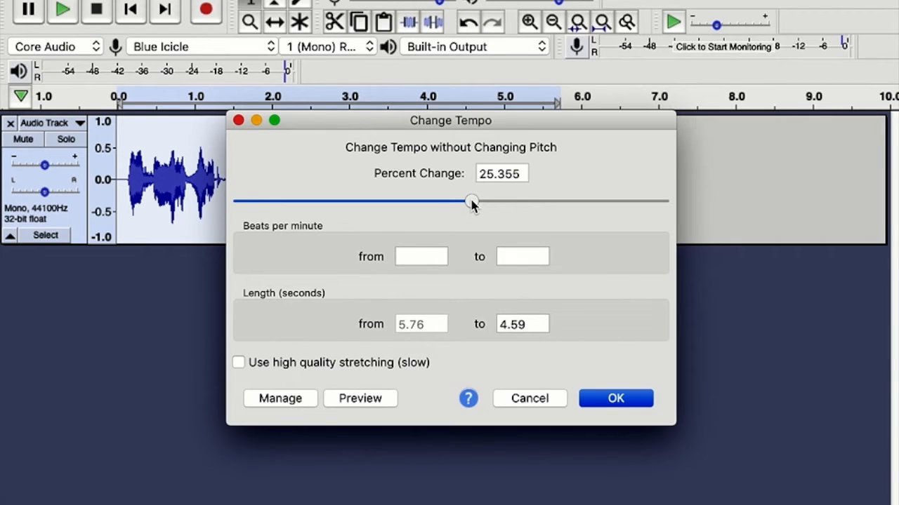
pyautogui.moveTo(472, 201); pyautogui.dragTo(461, 201)
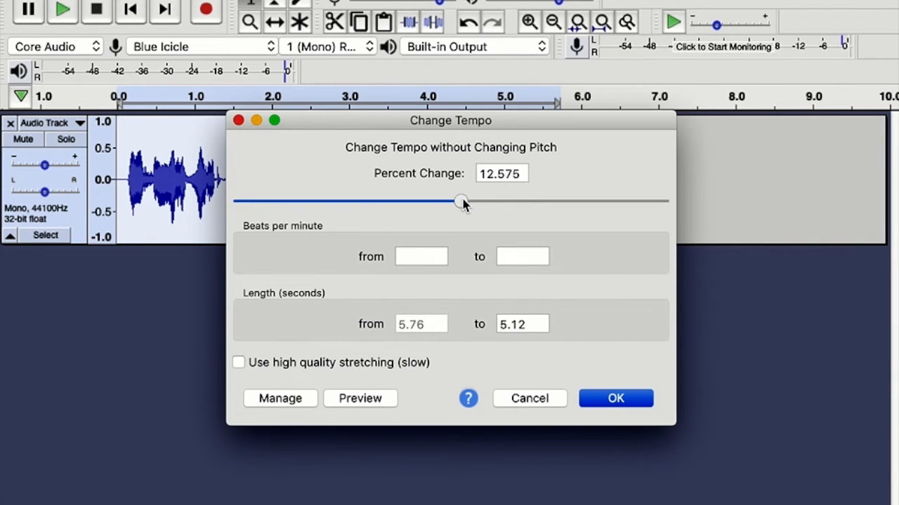
pyautogui.moveTo(462, 202); pyautogui.dragTo(458, 202)
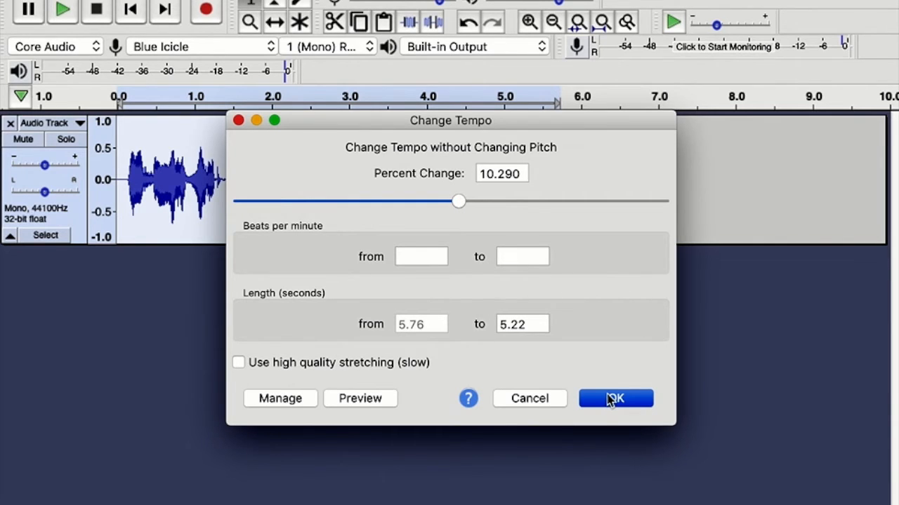
pyautogui.click(615, 398)
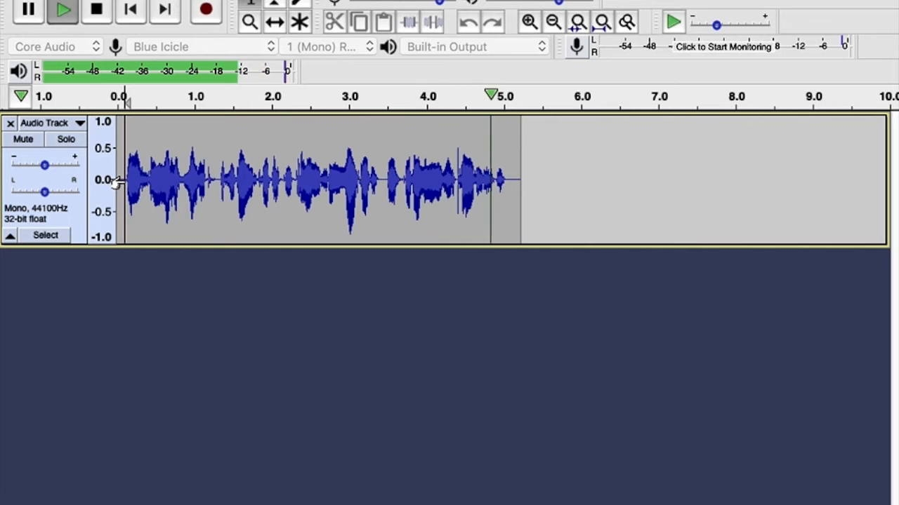
# Undo the 10% tempo change, restoring the recording to about 5.8 seconds.
pyautogui.click(568, 194)
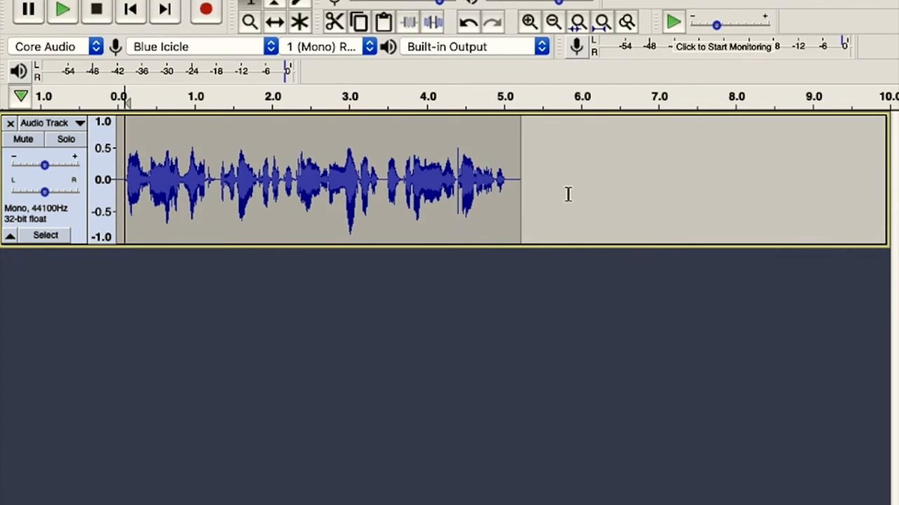
pyautogui.moveTo(630, 202)
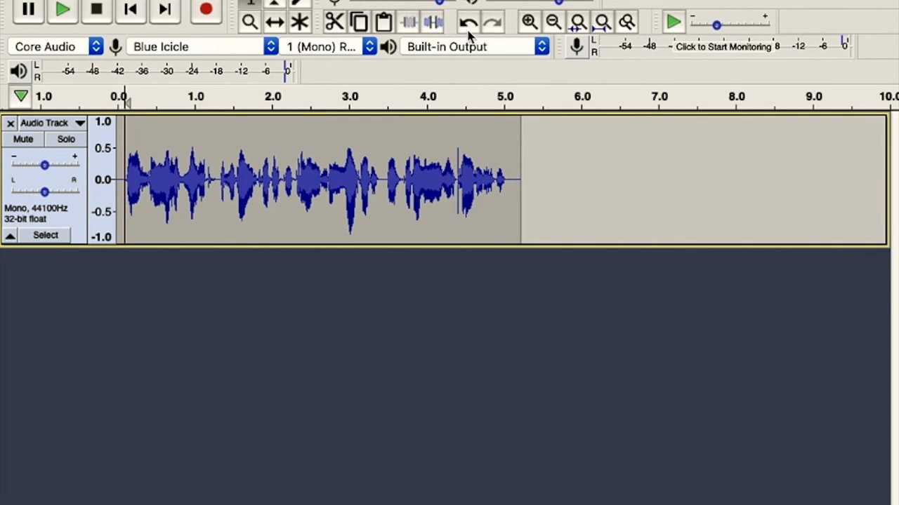
pyautogui.moveTo(474, 195)
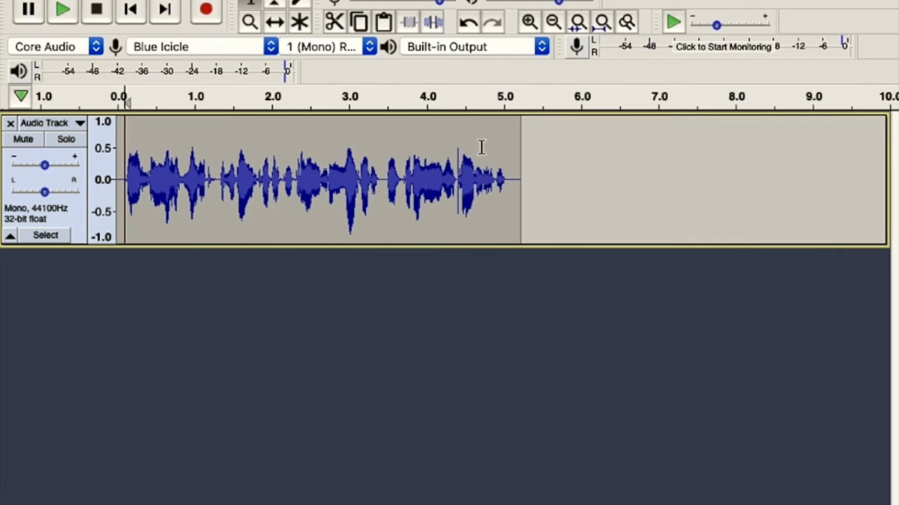
pyautogui.moveTo(455, 165)
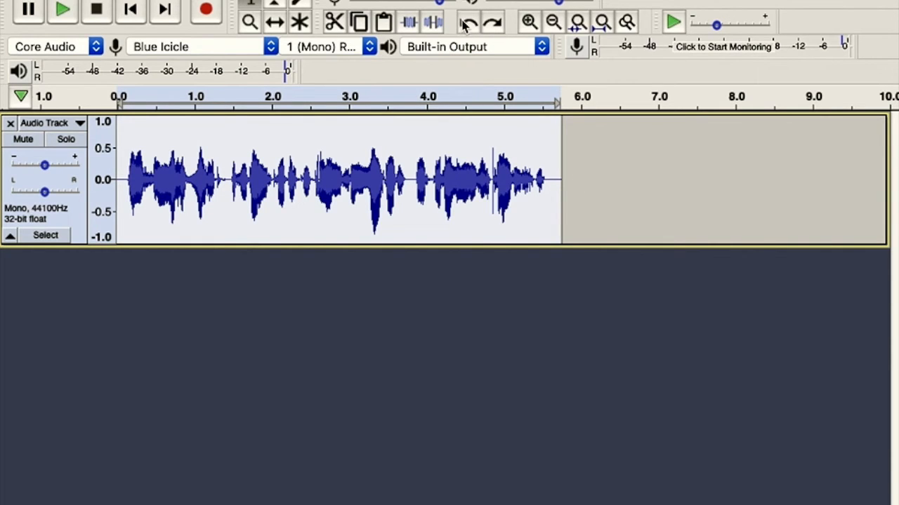
pyautogui.moveTo(469, 22)
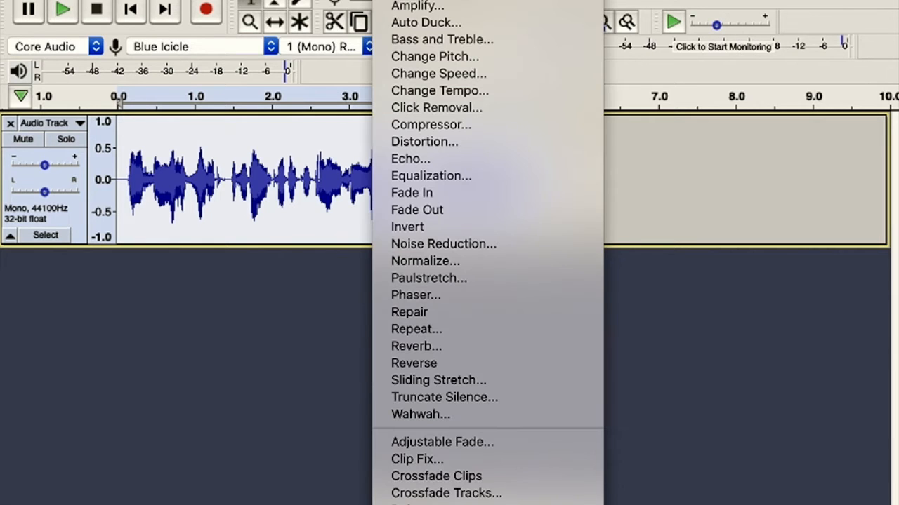
pyautogui.moveTo(439, 90)
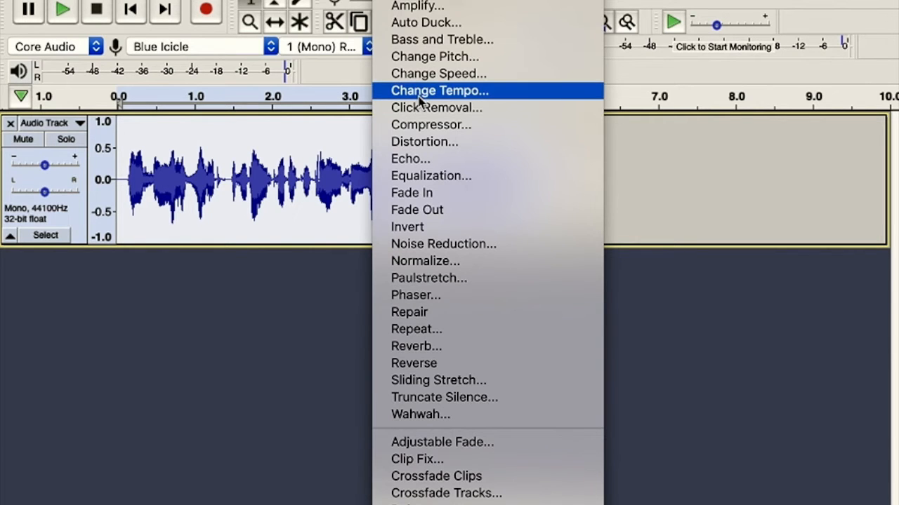
# Apply a 20% Change Tempo and play the recording, now about 4.8 seconds long.
pyautogui.click(438, 90)
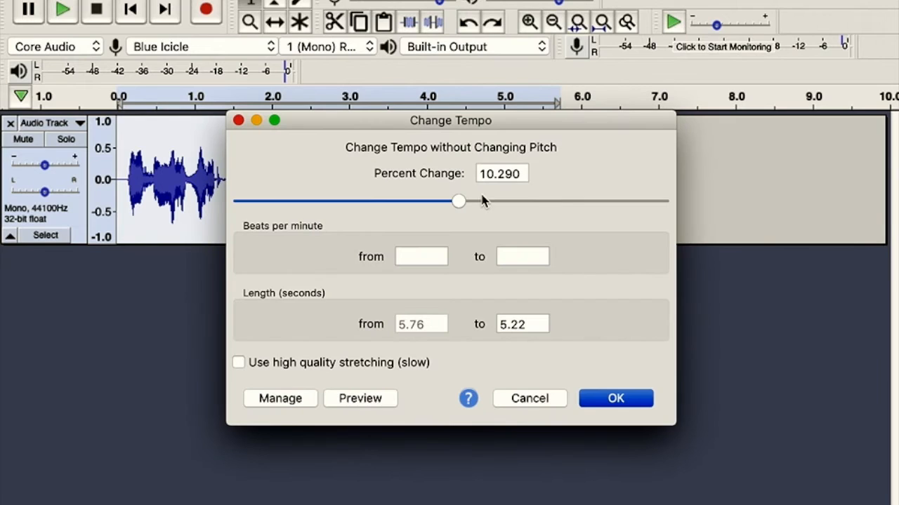
pyautogui.moveTo(459, 202); pyautogui.dragTo(469, 202)
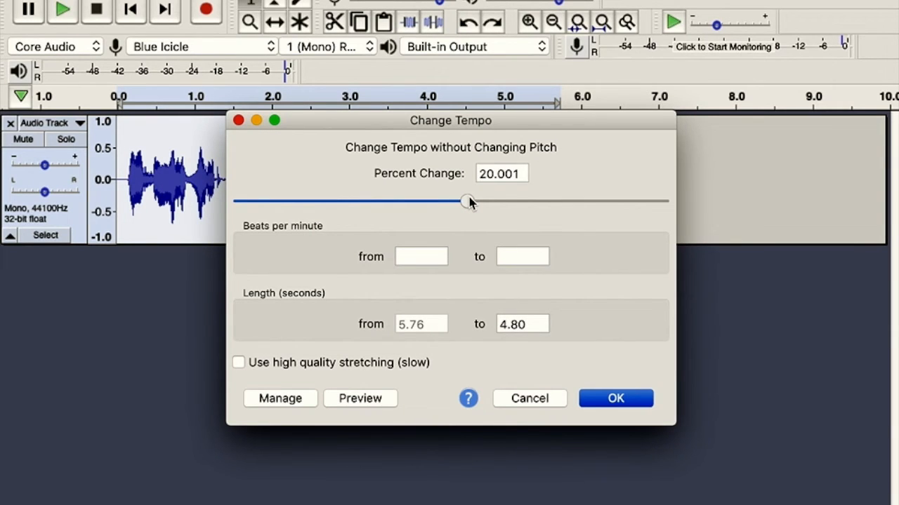
pyautogui.moveTo(615, 398)
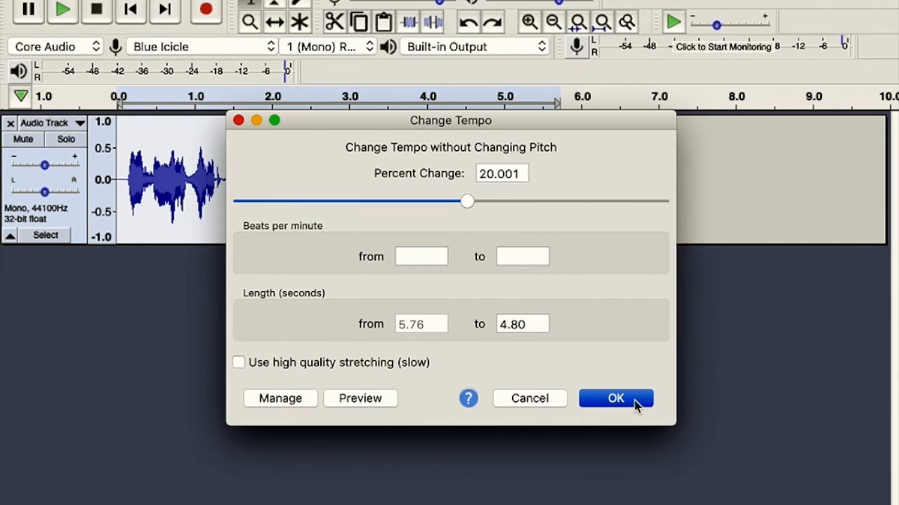
pyautogui.click(615, 398)
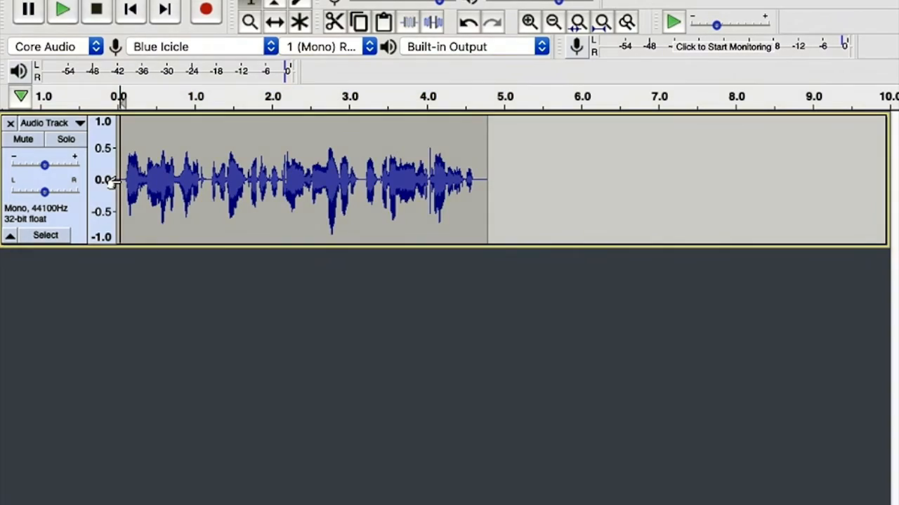
pyautogui.click(62, 10)
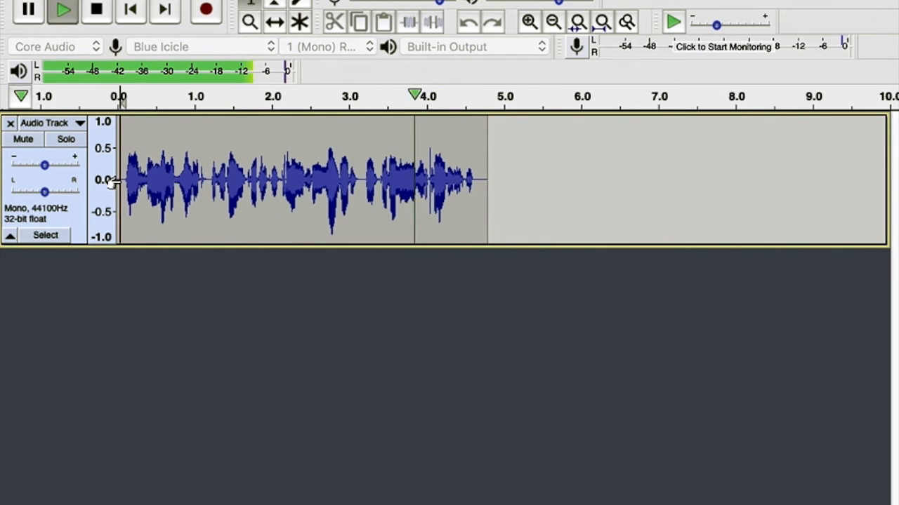
pyautogui.click(376, 217)
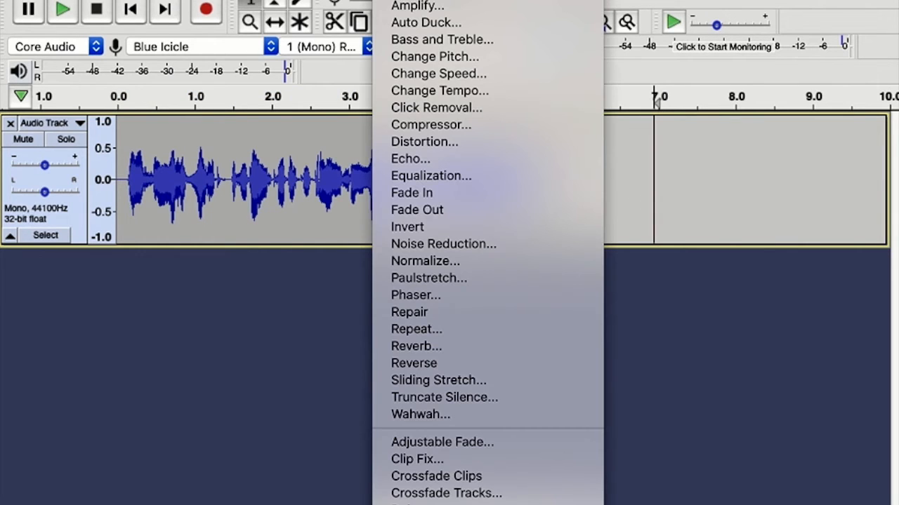
pyautogui.moveTo(417, 5)
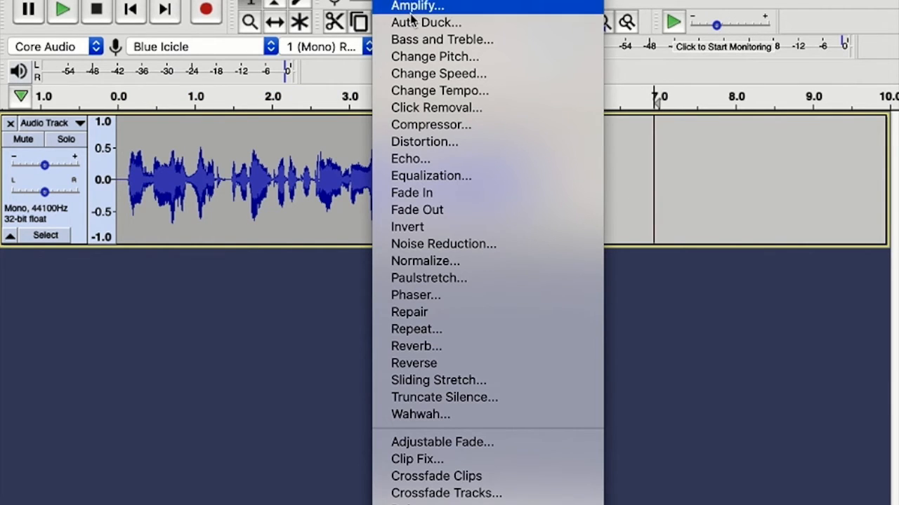
# Apply Change Tempo at about 25.4% and play the roughly 4.59-second result.
pyautogui.click(440, 90)
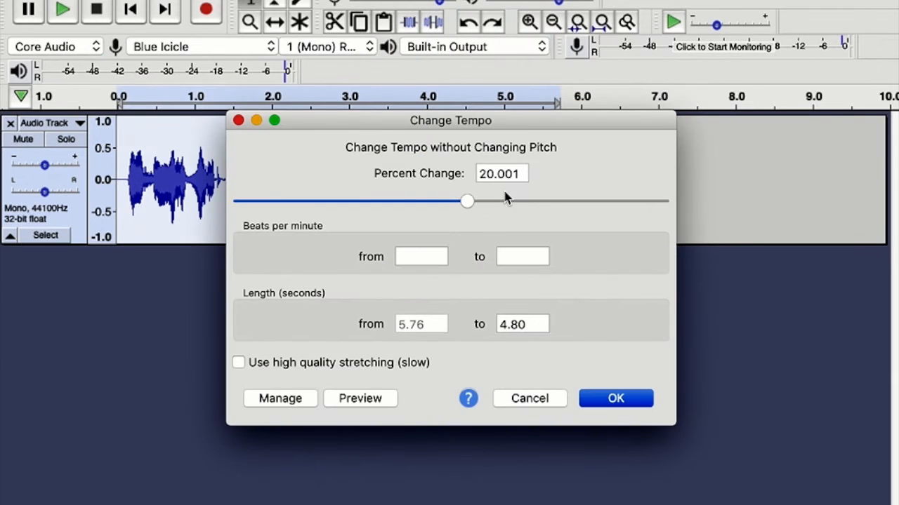
pyautogui.moveTo(467, 201); pyautogui.dragTo(474, 201)
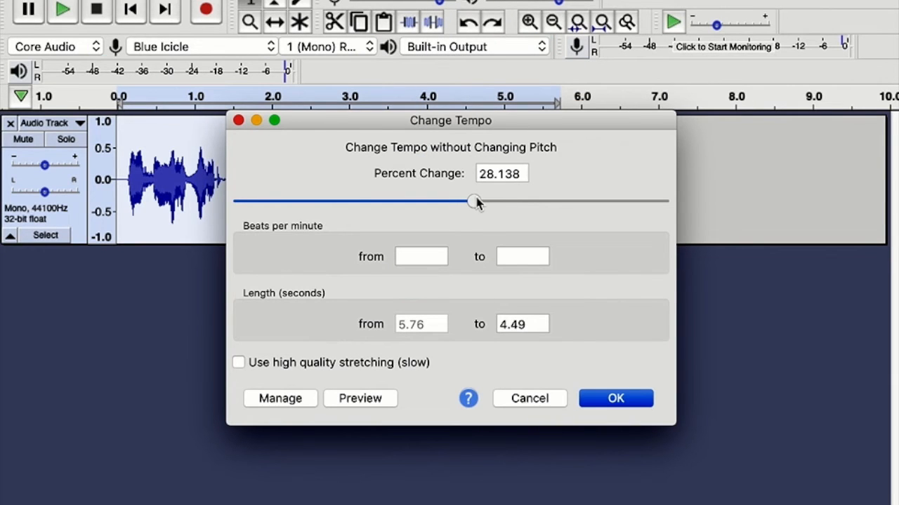
pyautogui.moveTo(476, 202); pyautogui.dragTo(471, 202)
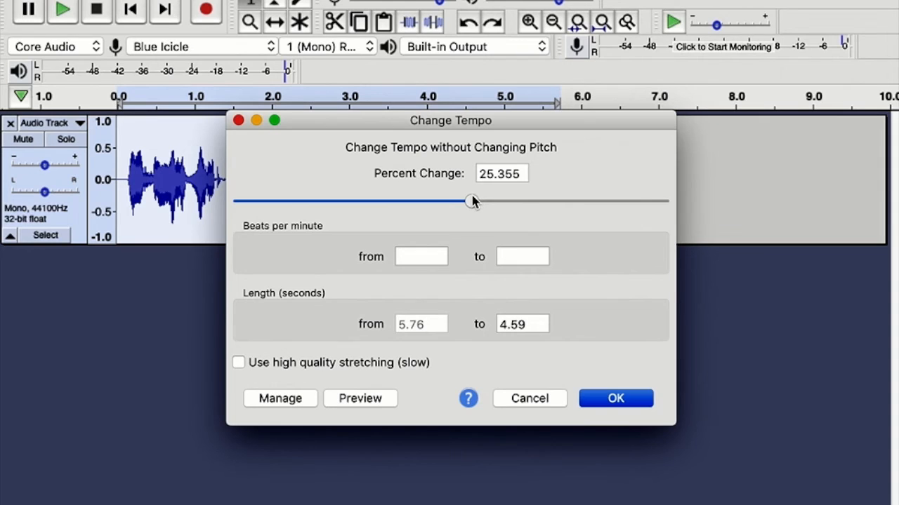
pyautogui.moveTo(616, 398)
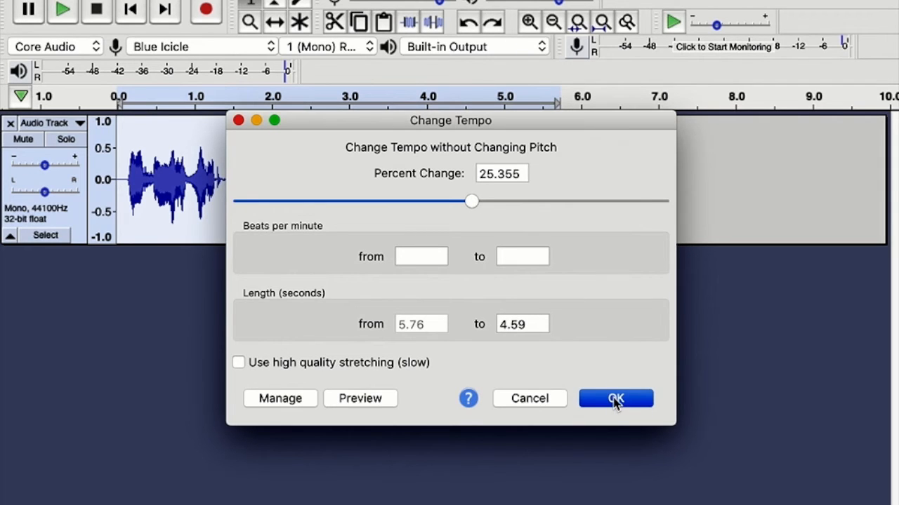
pyautogui.click(615, 398)
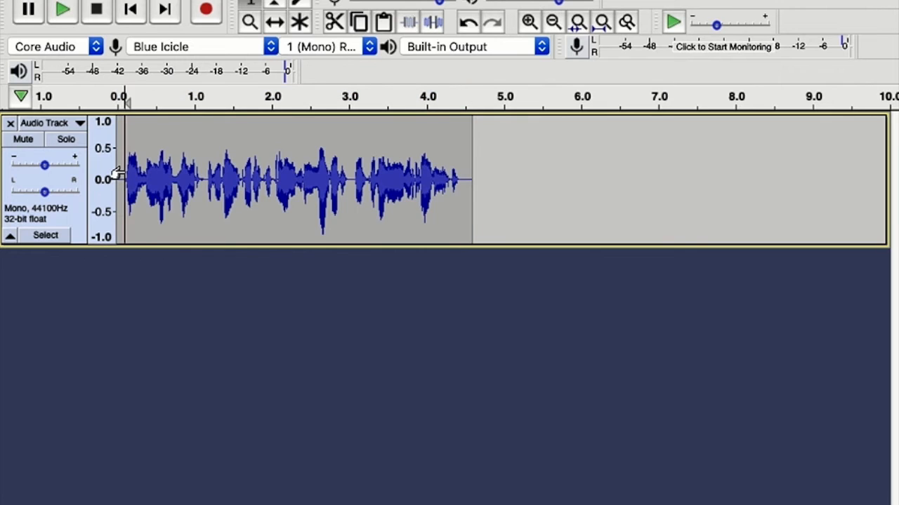
pyautogui.click(61, 10)
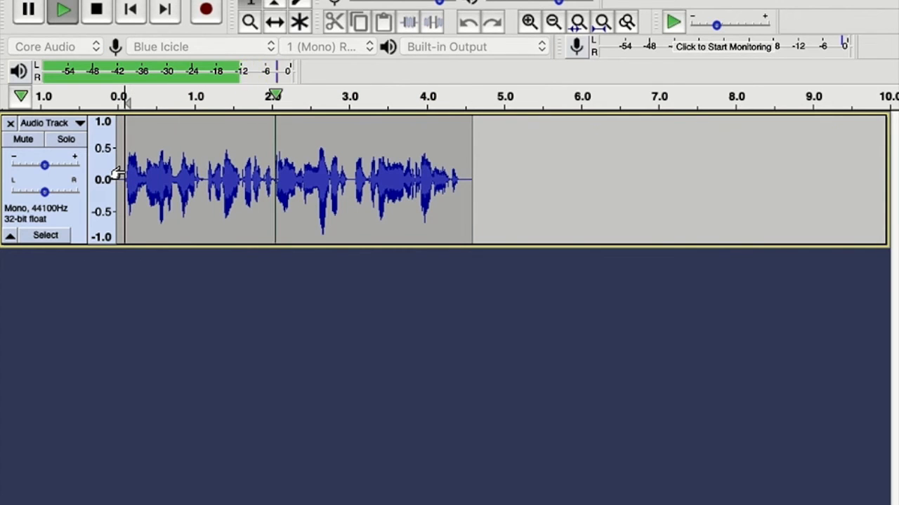